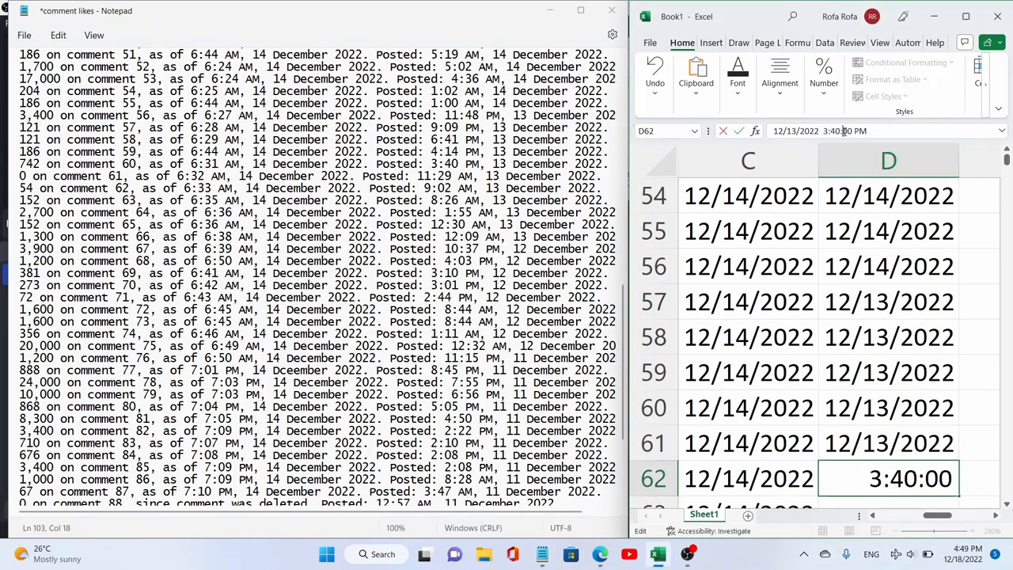
Step: Enter posted date-times for rows 62–65, with times like 11:00 PM and 9:00 AM
type("11:00 PM")
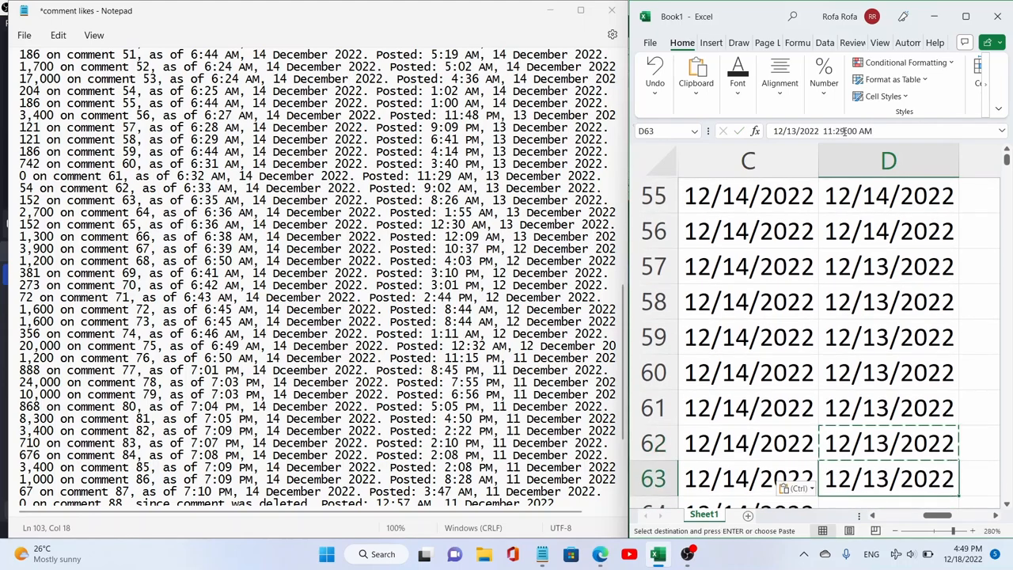
type("9:0:00 AM")
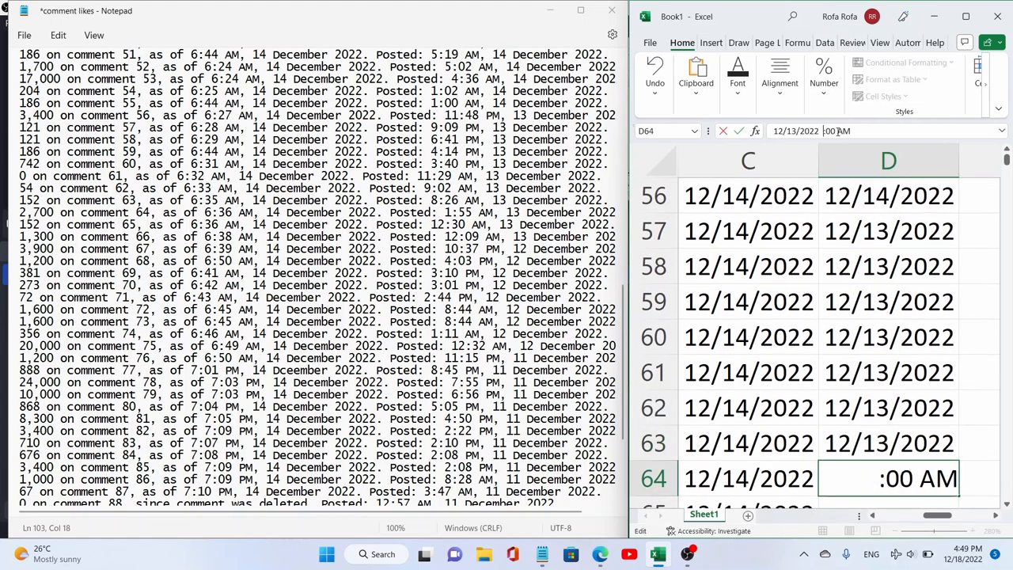
key("Enter")
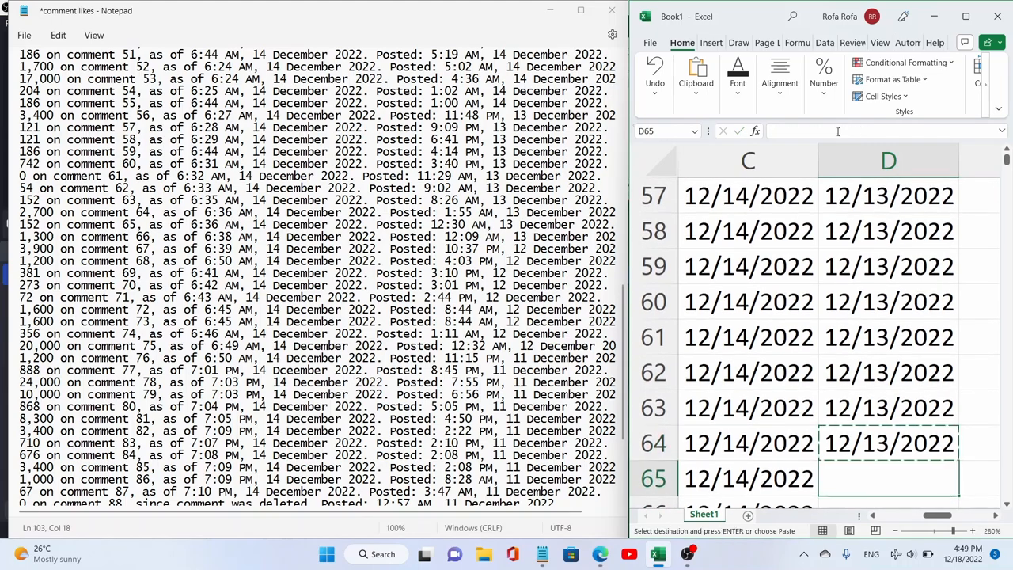
type("12/13/2022 :00 AM")
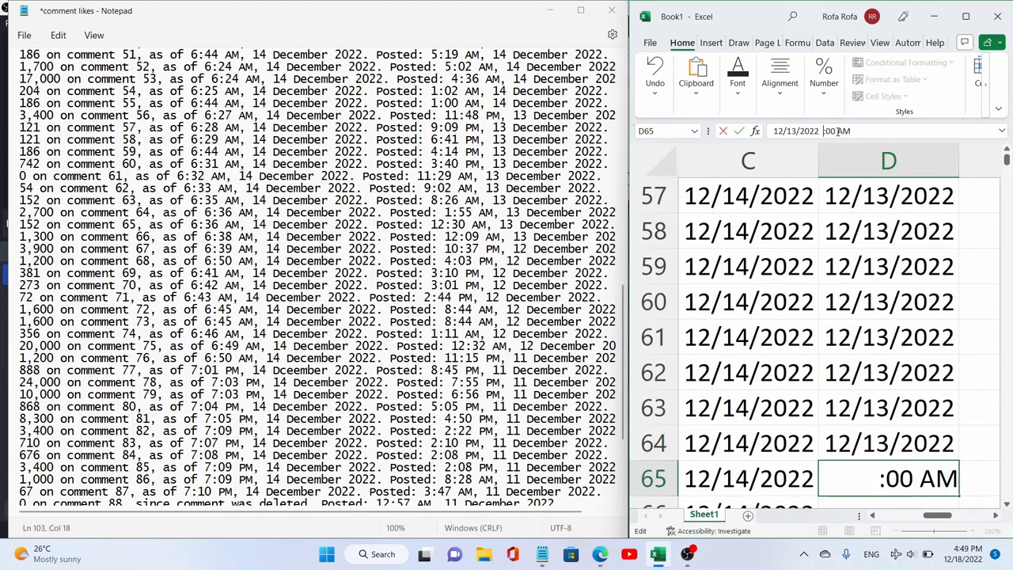
key("Return")
type("12/13/2022 1:5:00 AM")
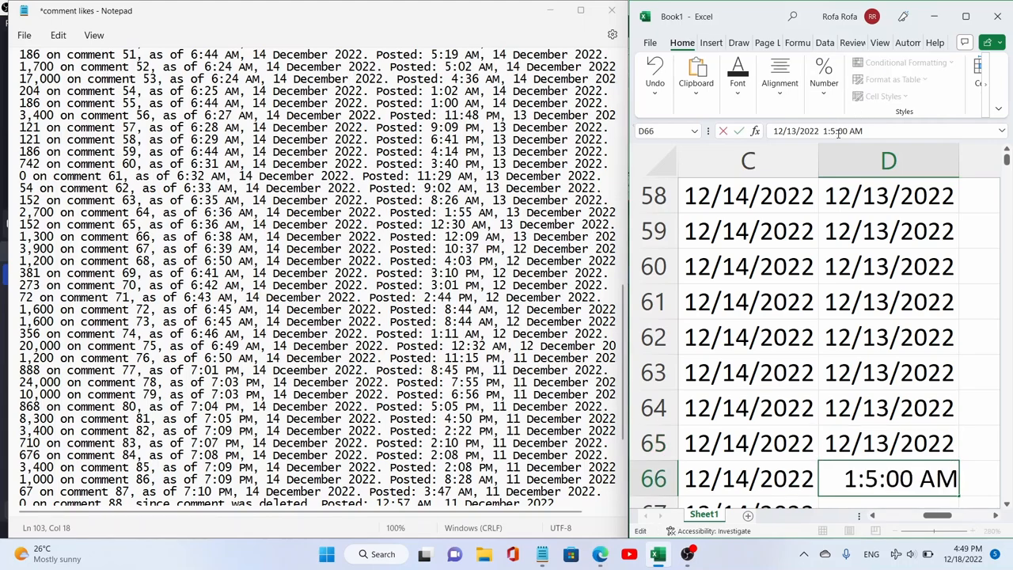
Step: Enter posted date-times for rows 66–69, with times like 10:37 PM and 1:00 PM
key("Return")
type("12/13/2022 12:3:00 AM")
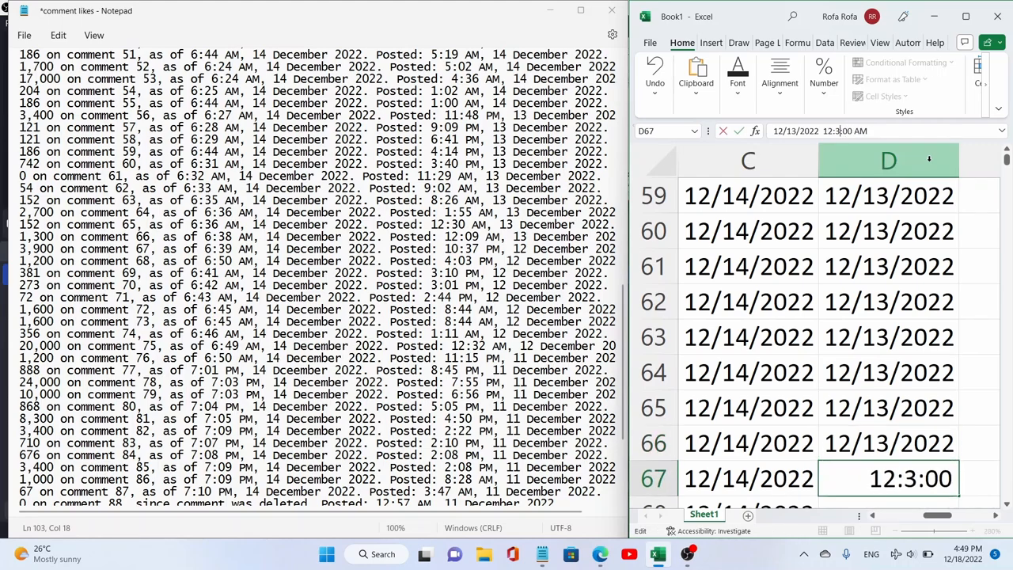
key("Return")
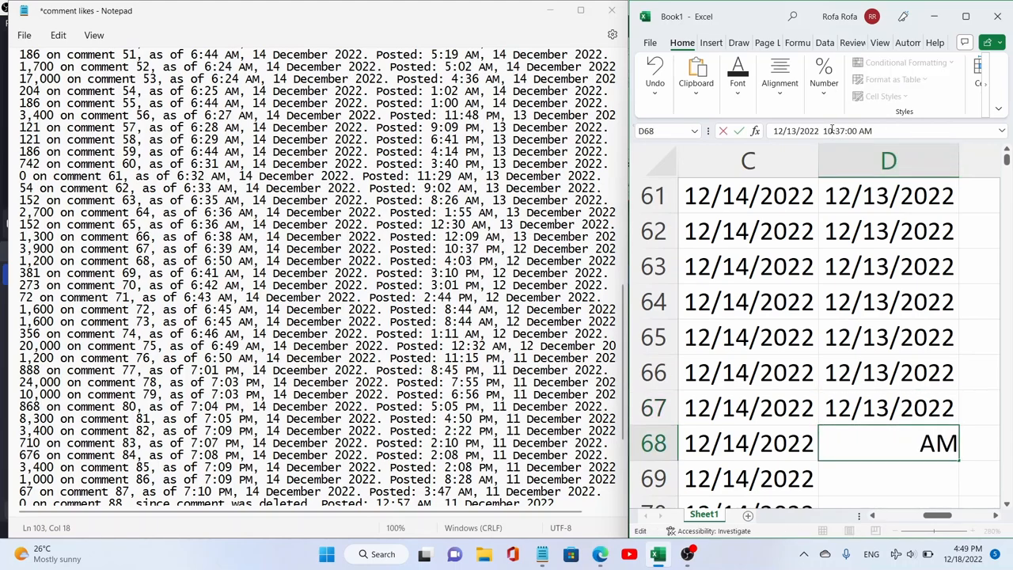
type("10:37:00PM")
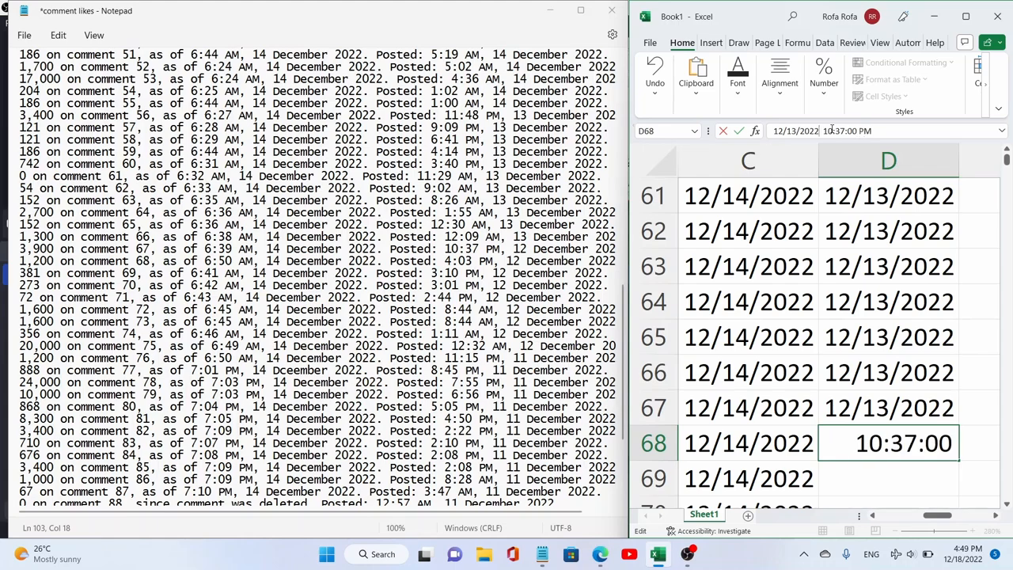
type("12/132022")
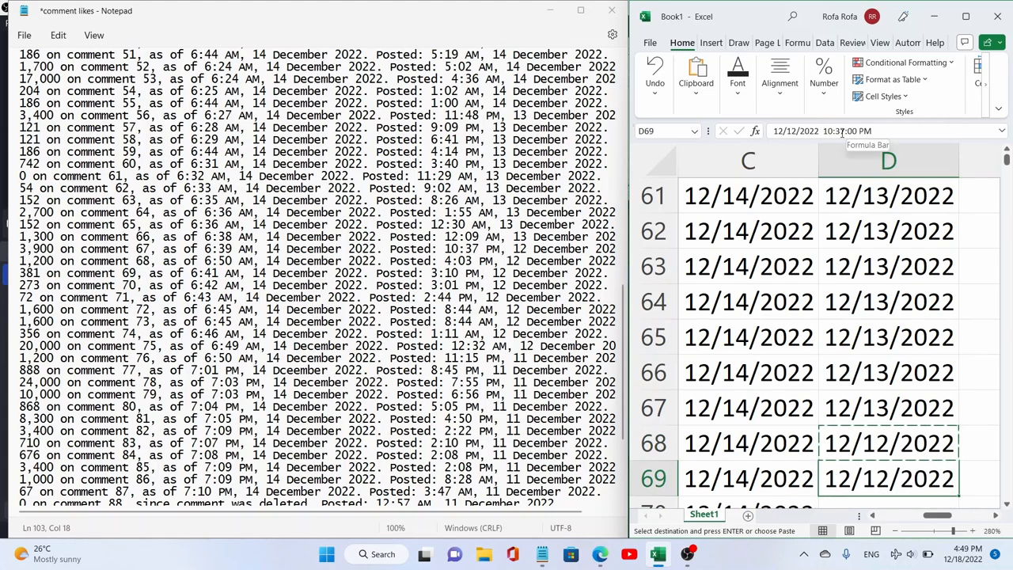
type("1:00 PM")
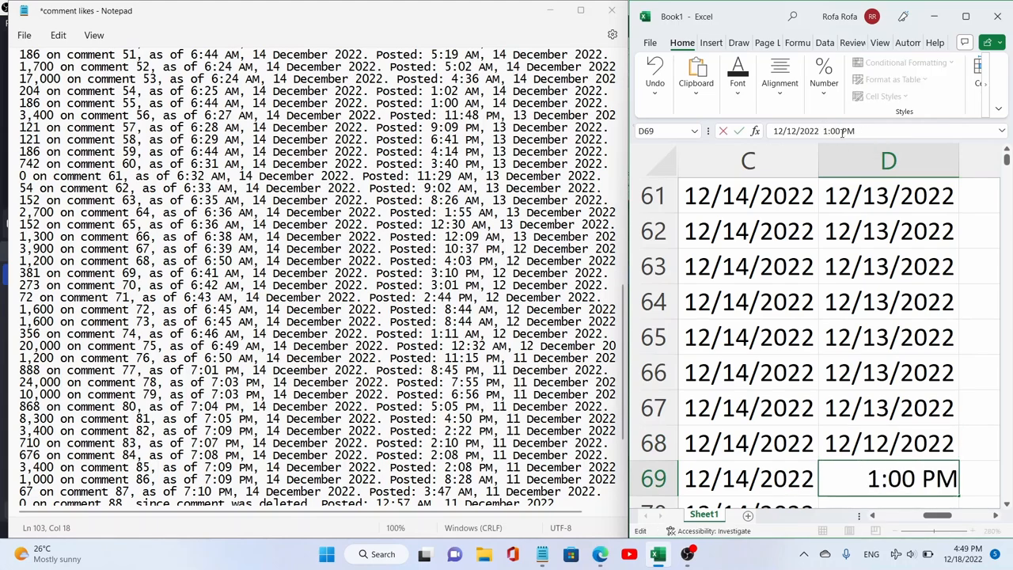
key("Return")
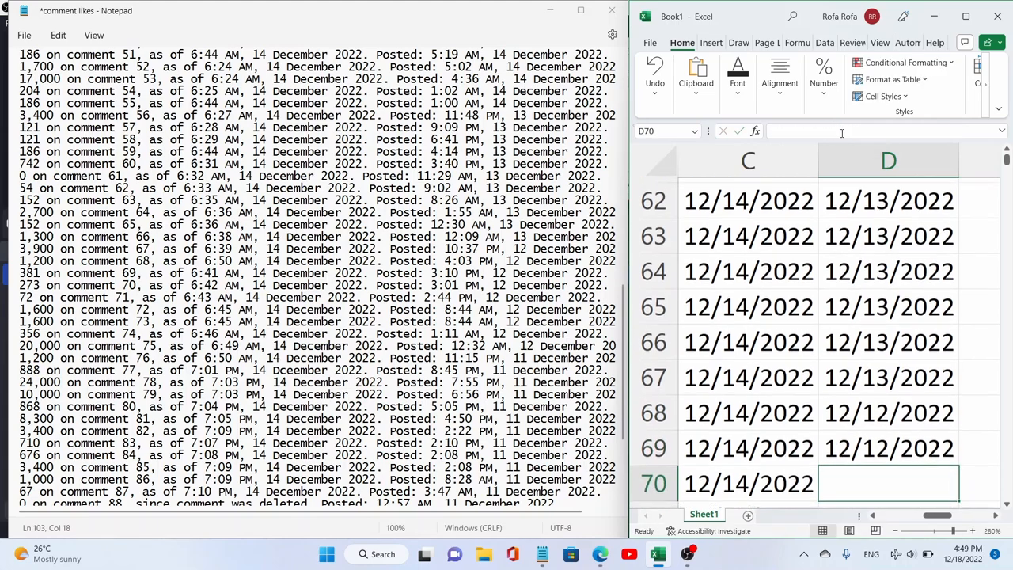
Step: Fill D70–D77 with posted date-times such as 12/12/2022 4:03 PM, 3:01 PM, and 1:11 AM
type("12/12/2022 4:03:00 PM")
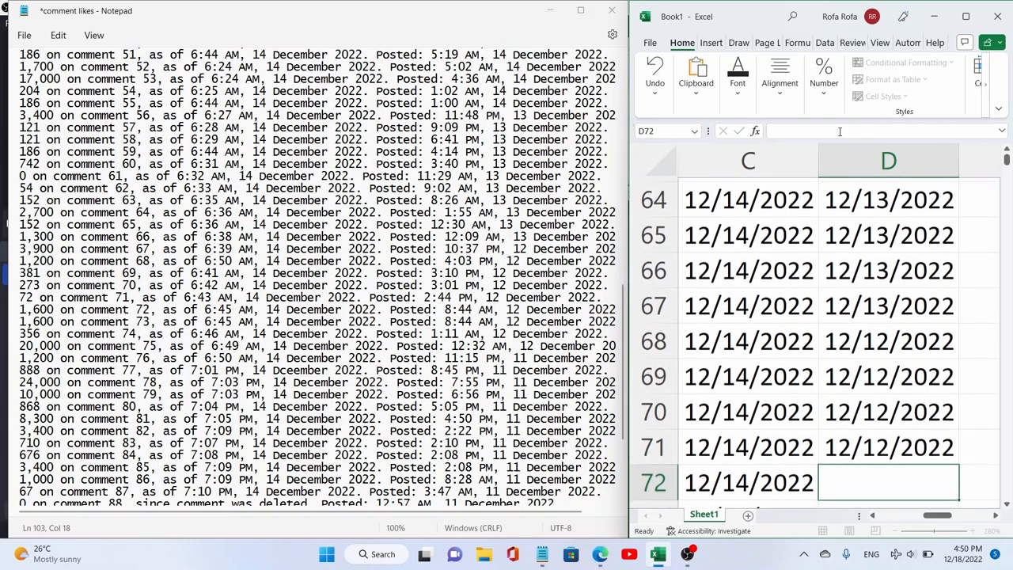
type("12/12/2022 3:01:00 PM")
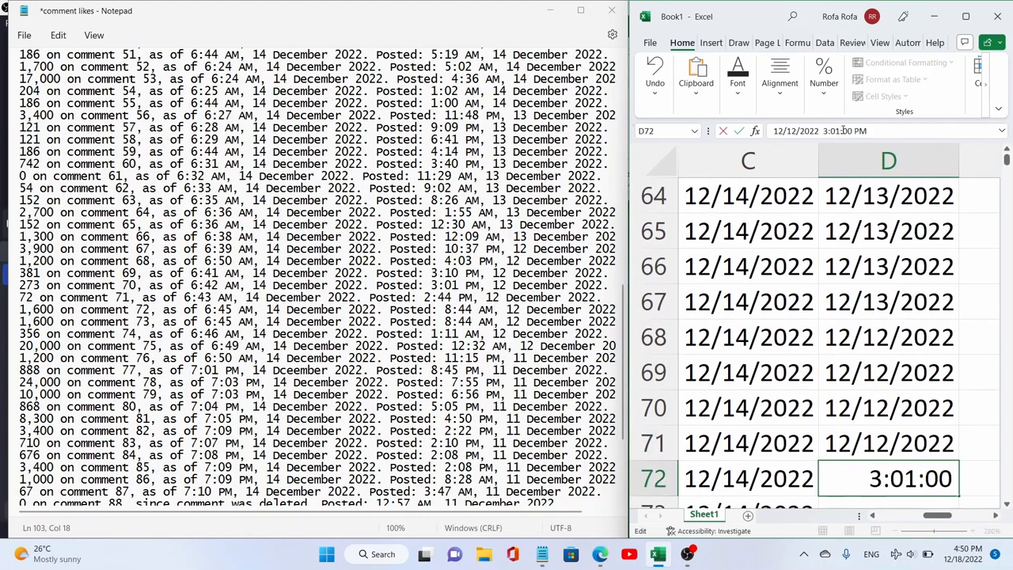
key("Return")
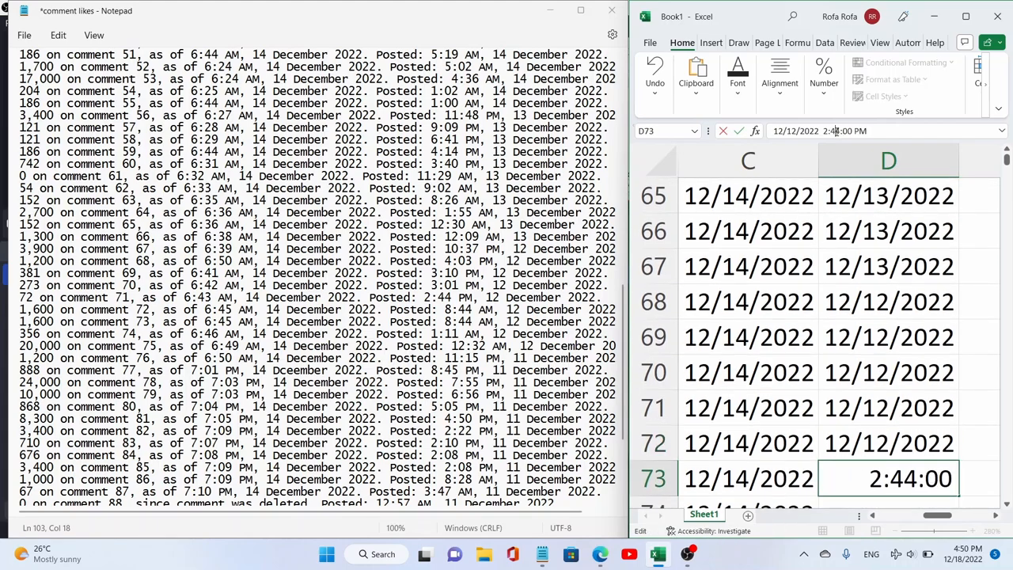
left_click(888, 160)
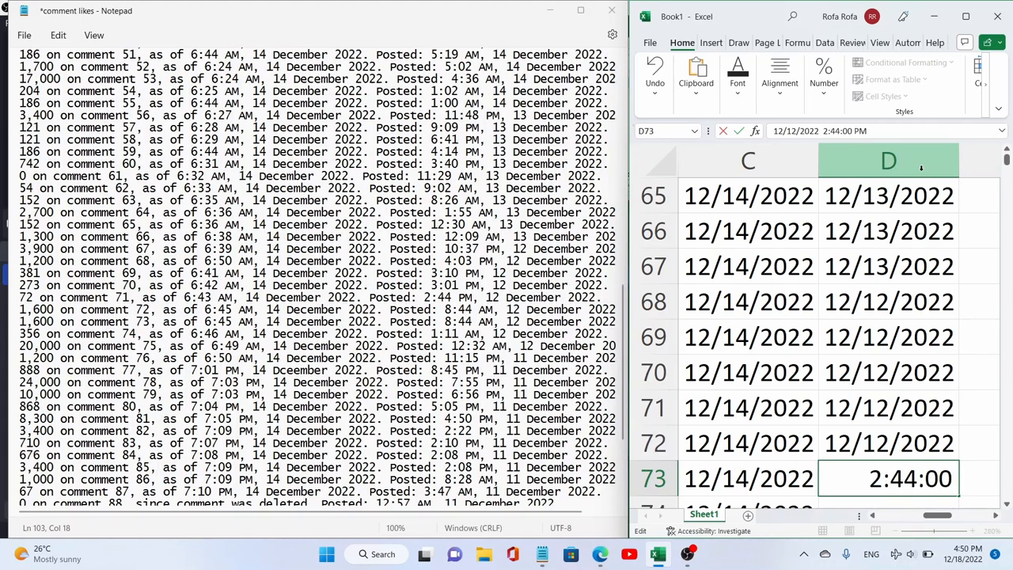
key("Return")
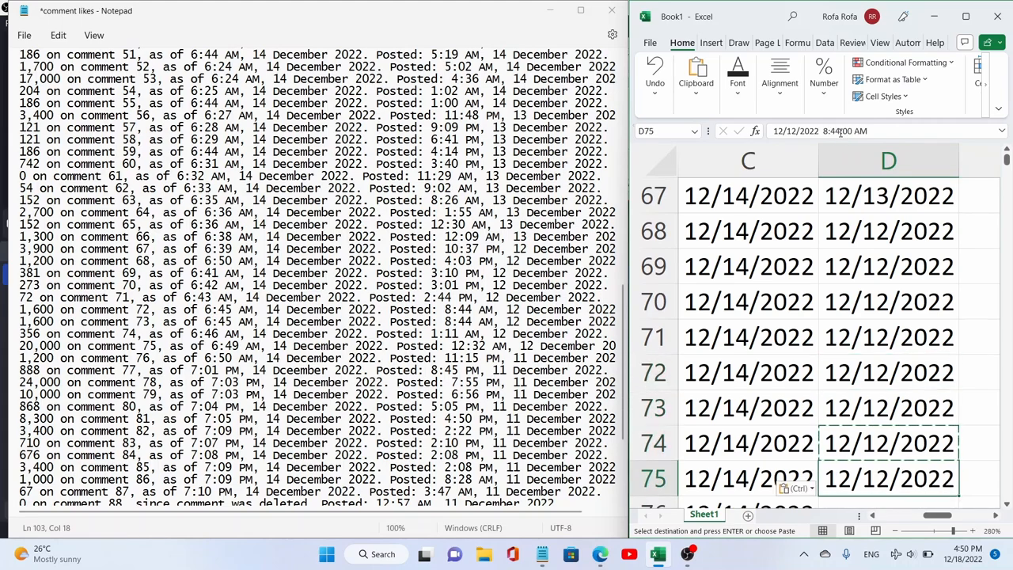
type("1:11:00 AM")
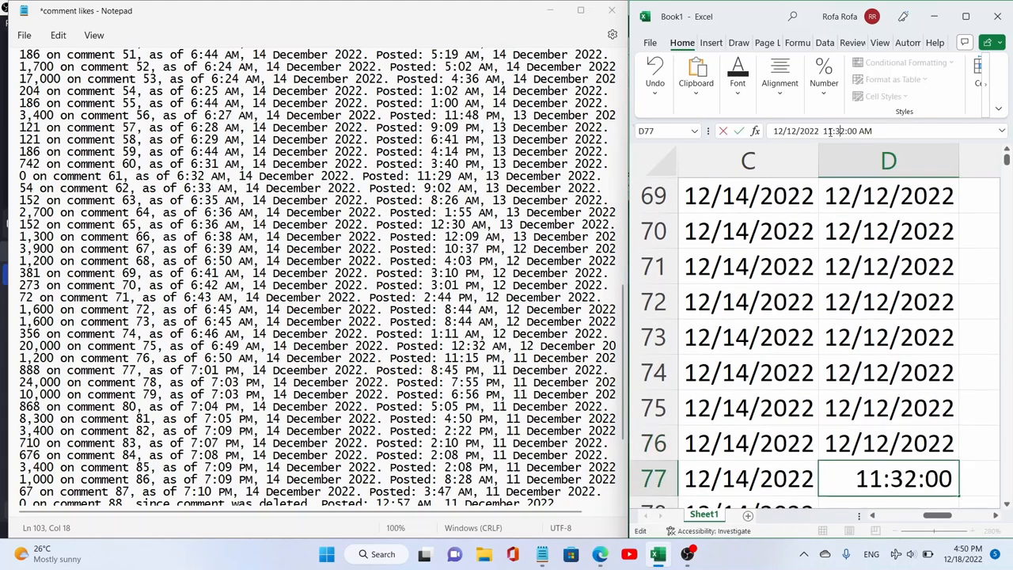
key("Return")
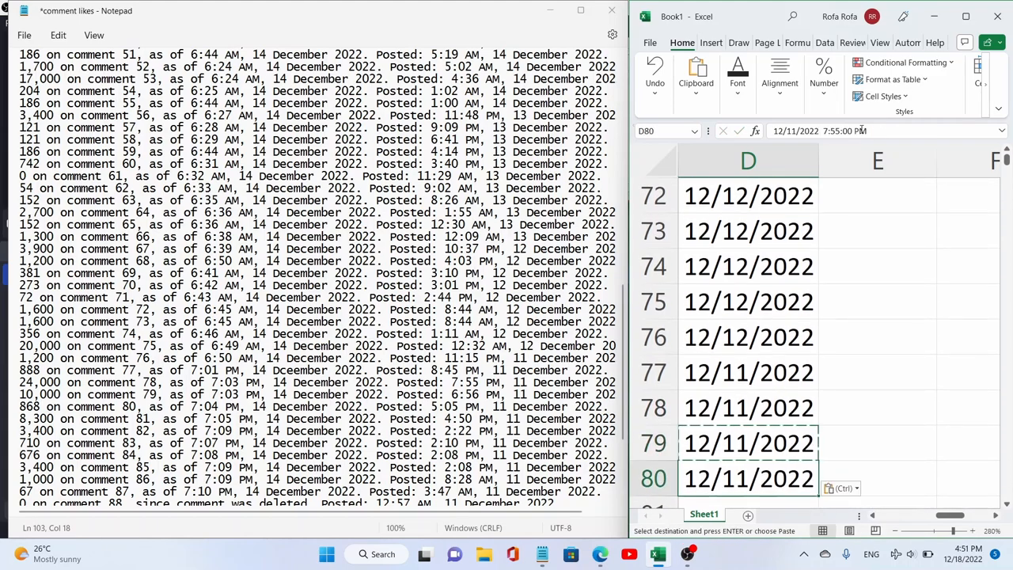
Step: Confirm the corrected posted date-times in column D for rows 80, 82 and 83
key("Return")
type("12/11/2022 4:50:00 PM")
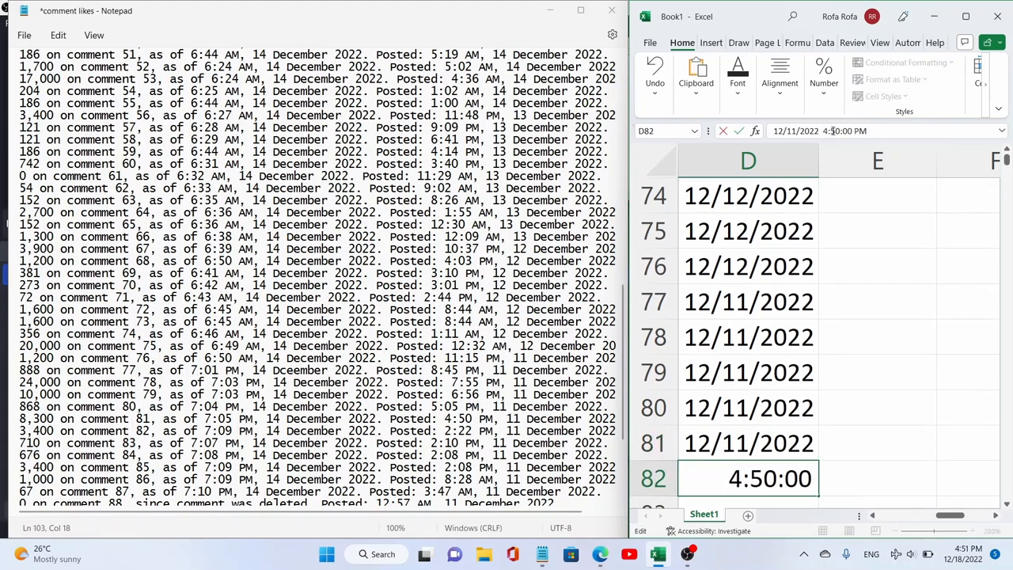
key("Return")
type("12/11/2022 42:22:00 PM")
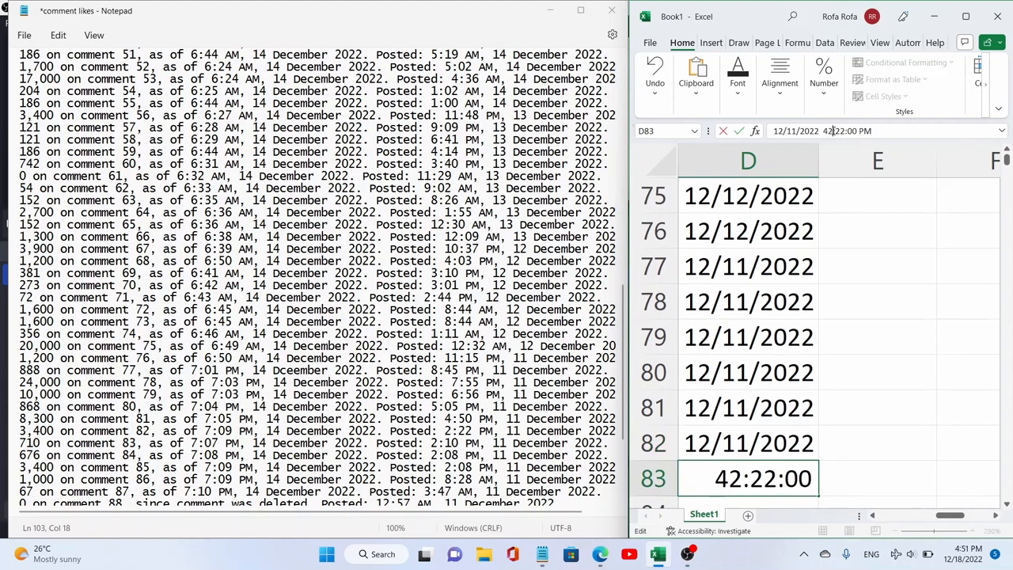
key("Return")
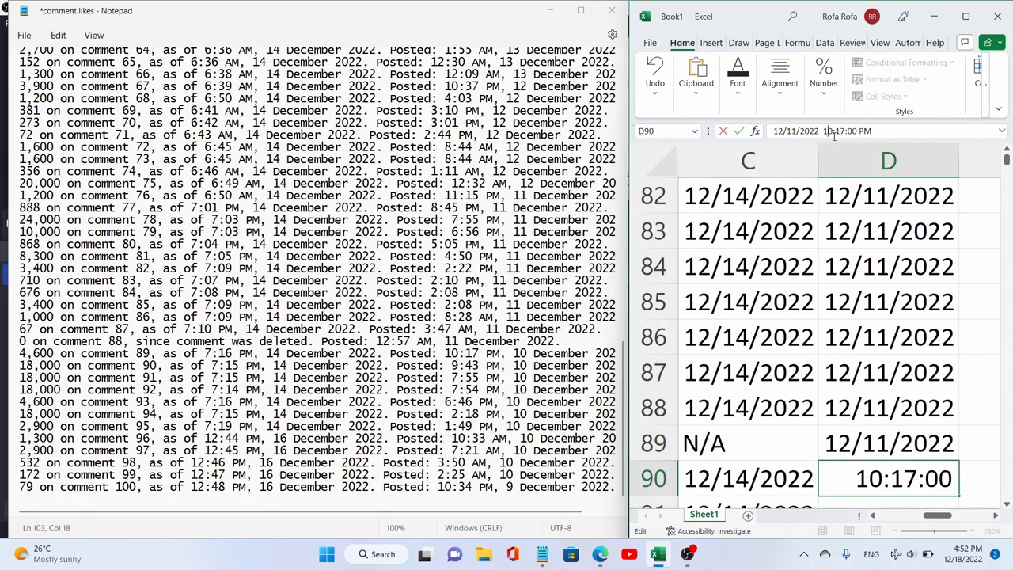
Step: Retype D90–D96 as 12/10/2022 with Notepad times like 7:46 and 2:19
type("12/10/2022")
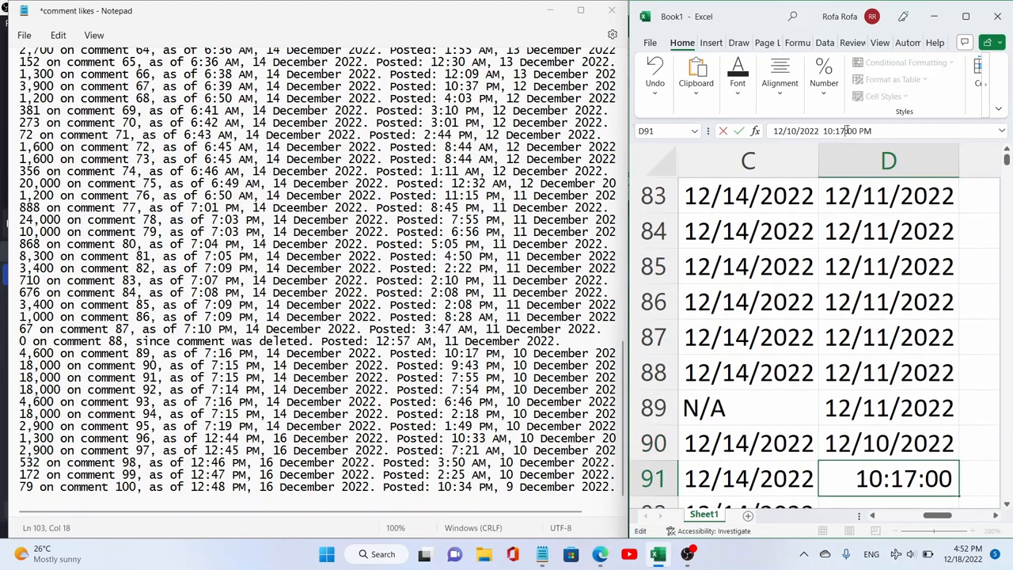
type("9::00 PM")
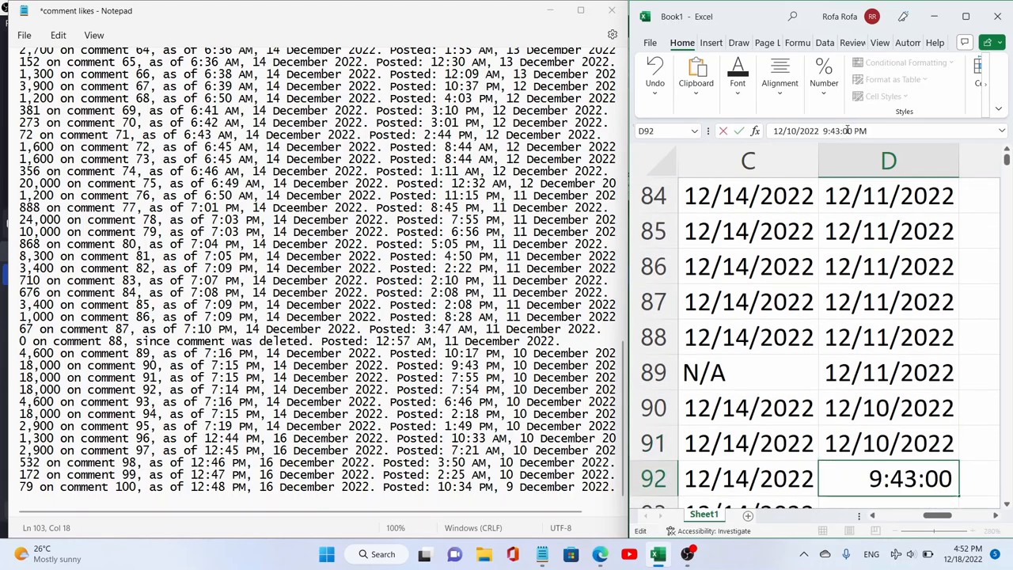
type("7:3:00 PM")
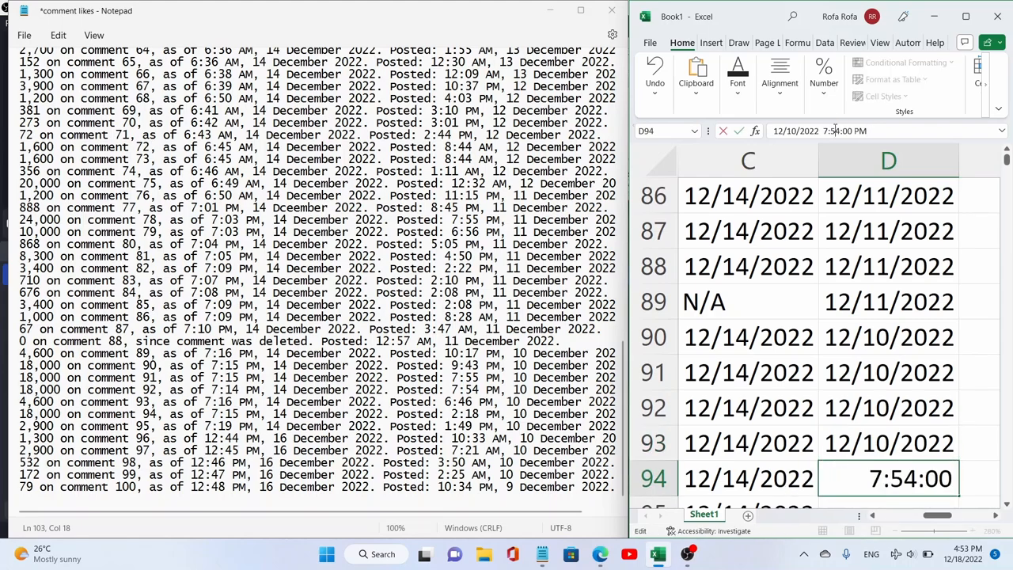
type("7:46:00")
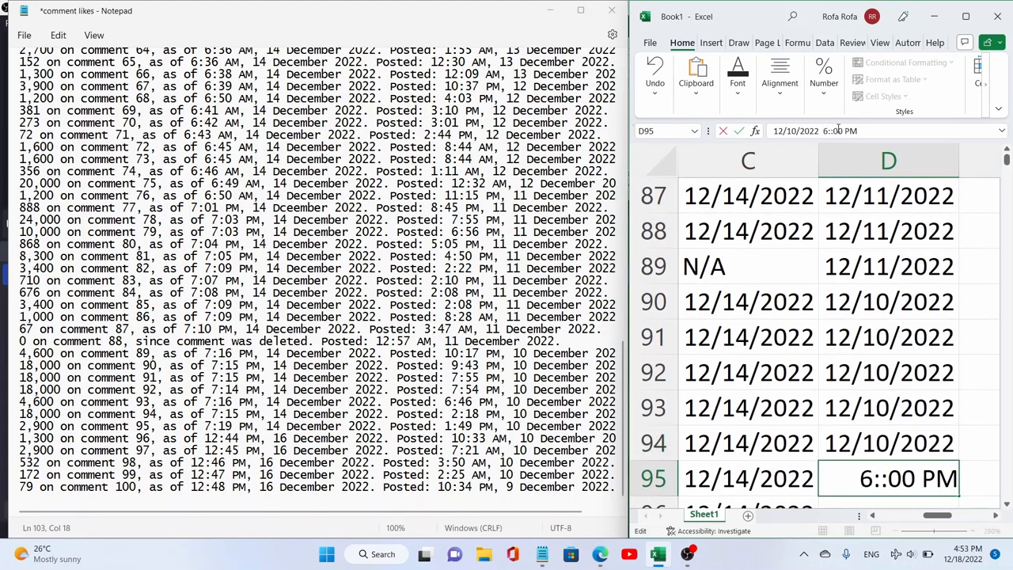
type("2:19:00")
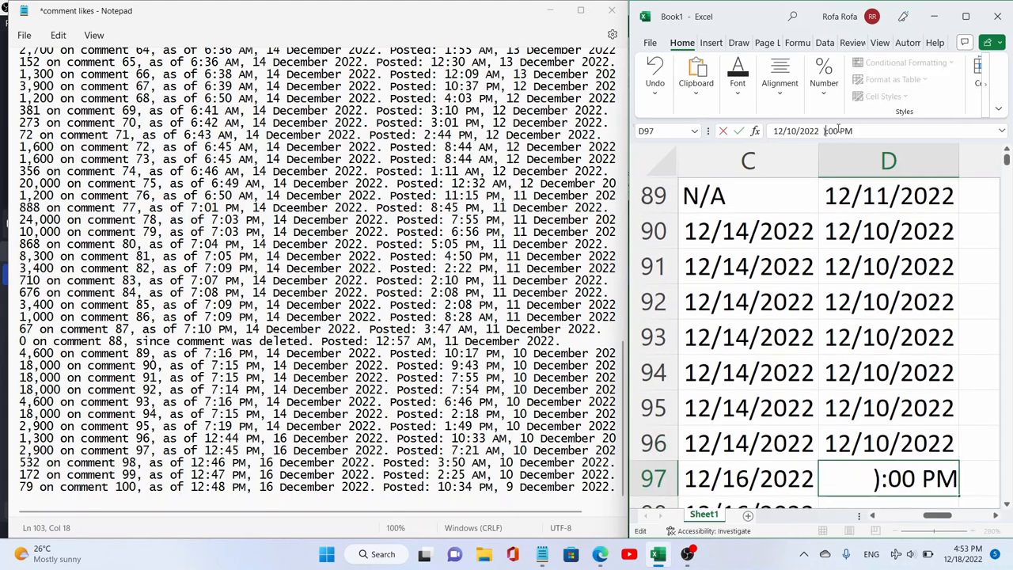
Step: Fix the posted times for D97–D101, ending with the 12/9/2022 entry in row 101
type("10:33")
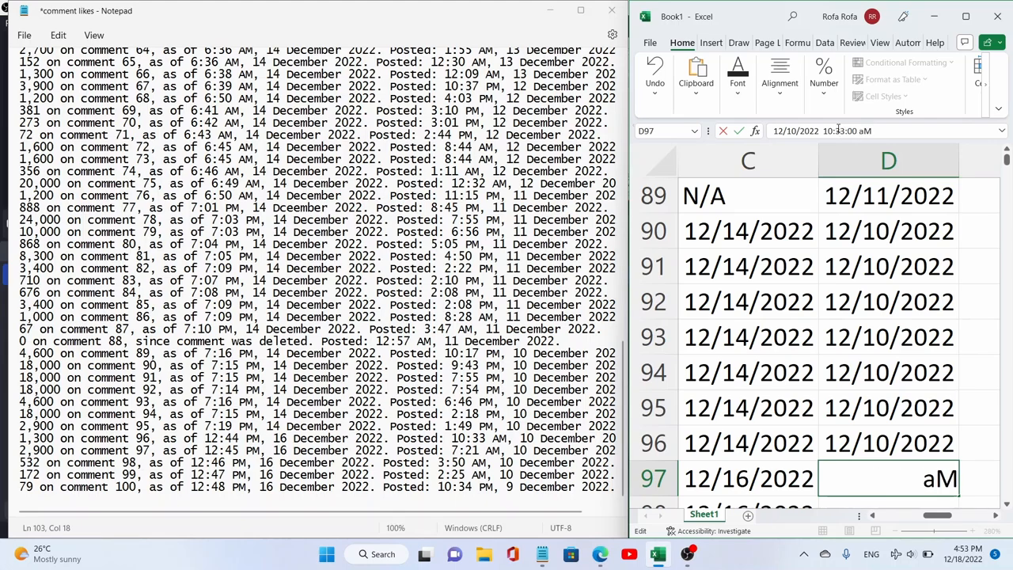
key("Enter")
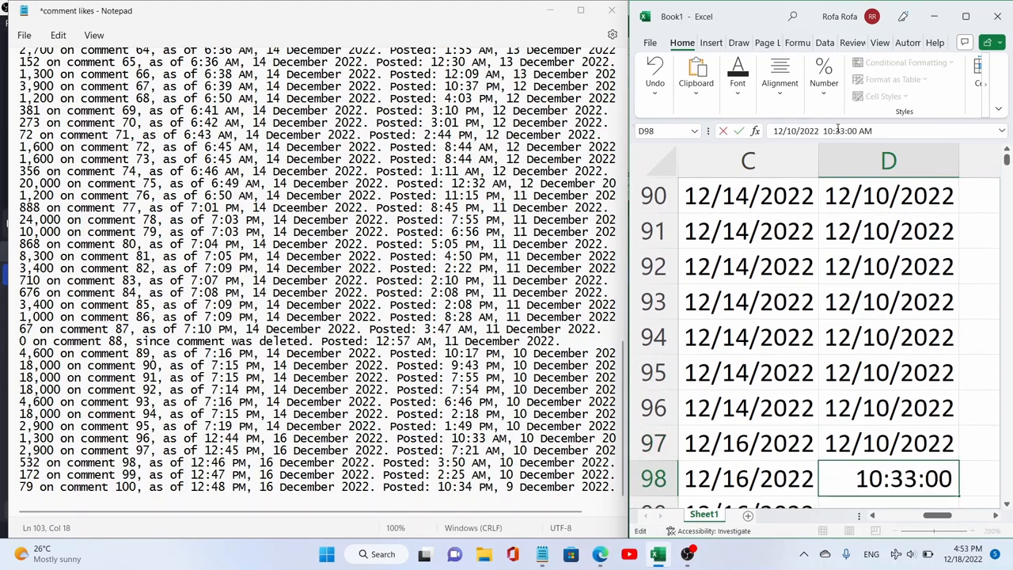
type("700 AM")
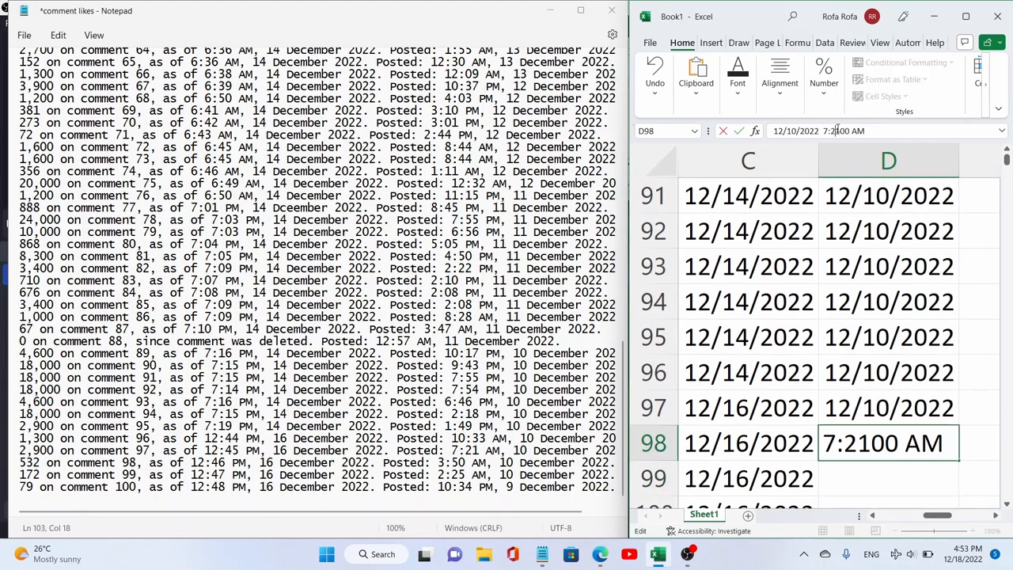
key("Return")
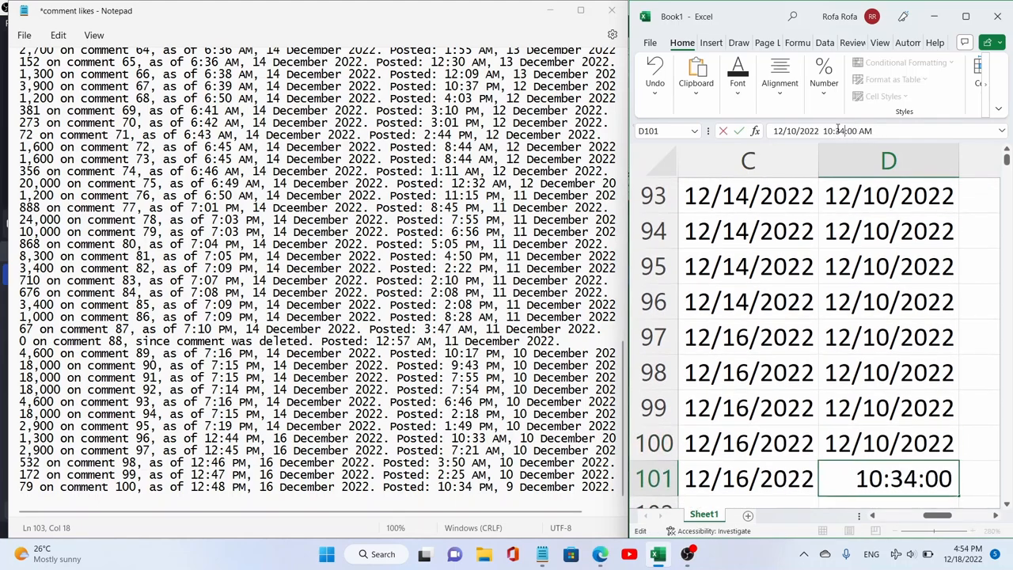
key("Return")
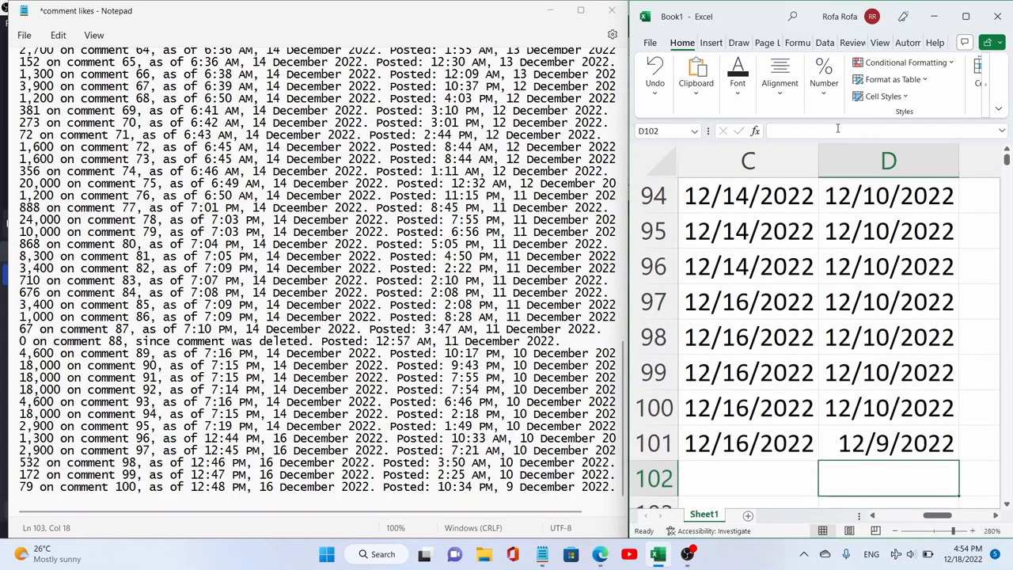